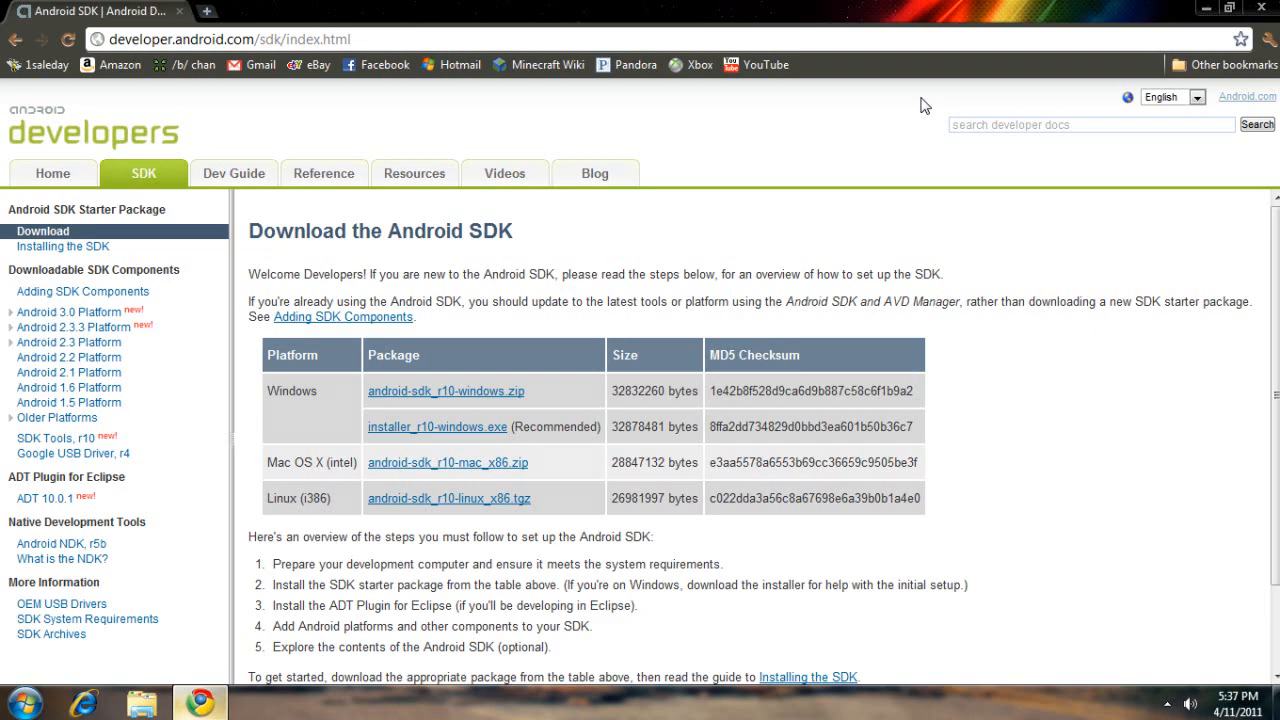
mouse_move(804, 250)
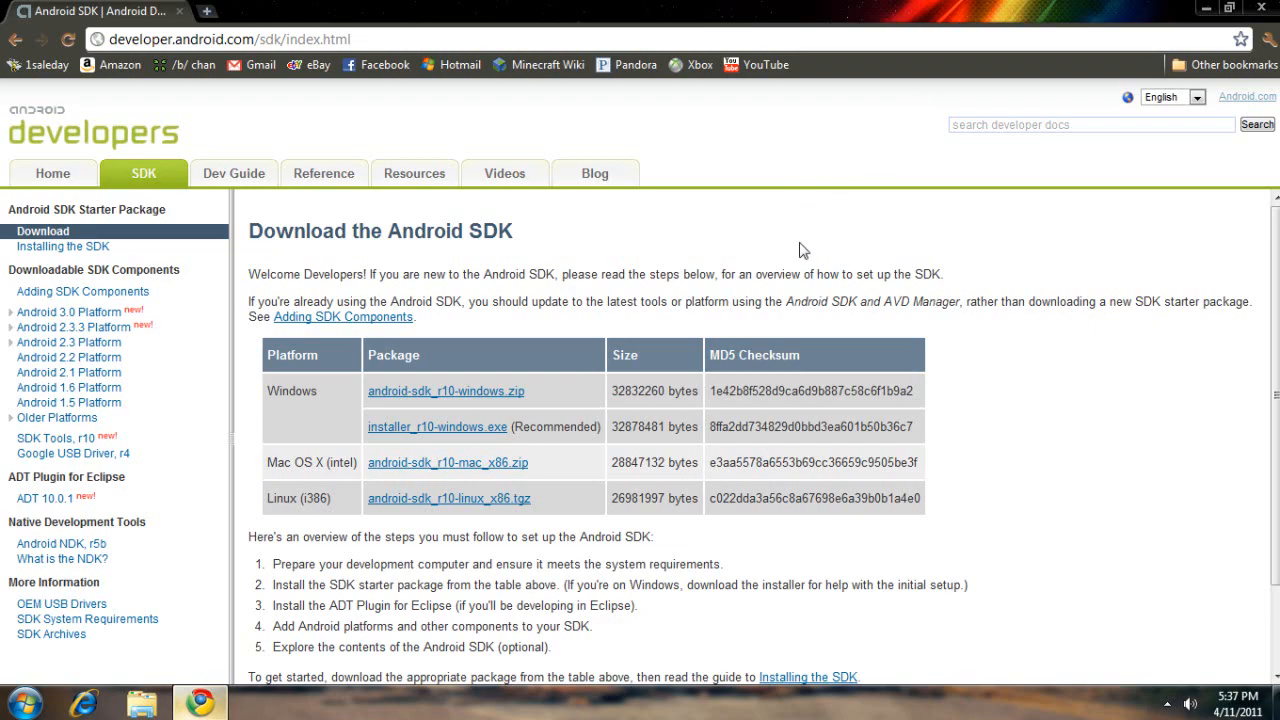
mouse_move(1080, 320)
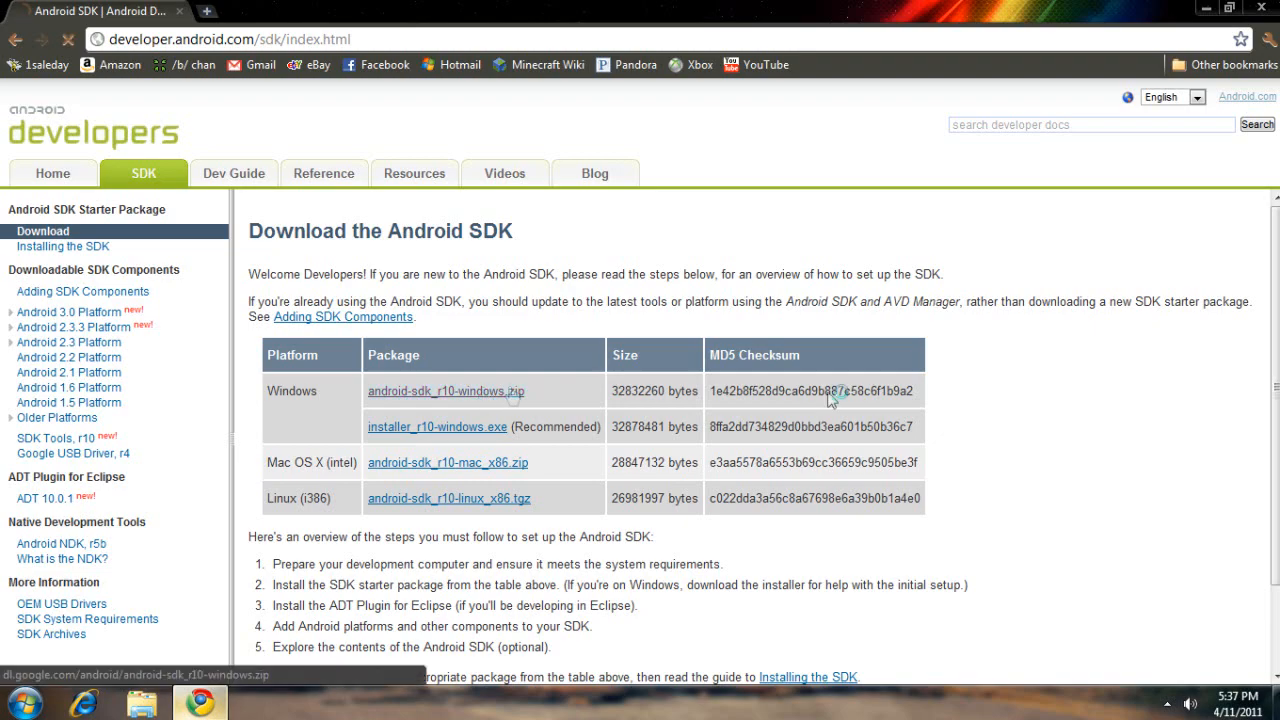
Download android-sdk_r10-windows.zip from the Android SDK download page.
click(446, 390)
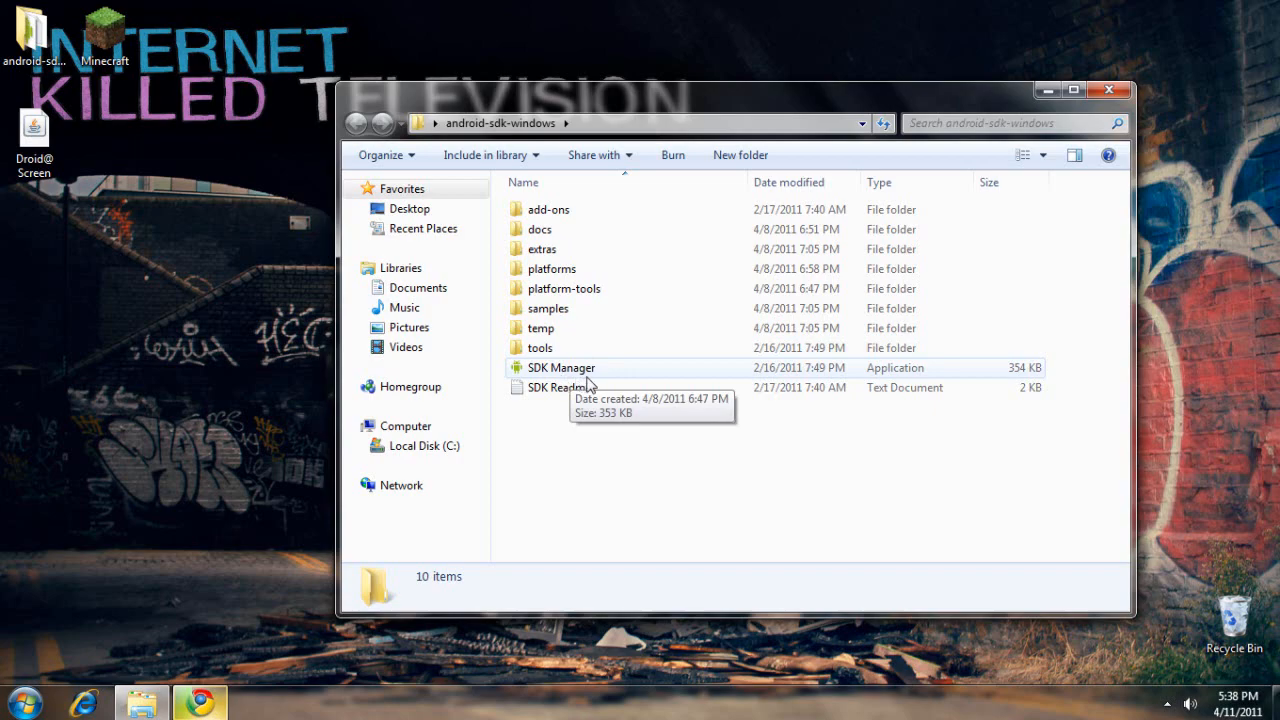
Launch SDK Manager from the android-sdk-windows folder to see its package list.
double_click(560, 368)
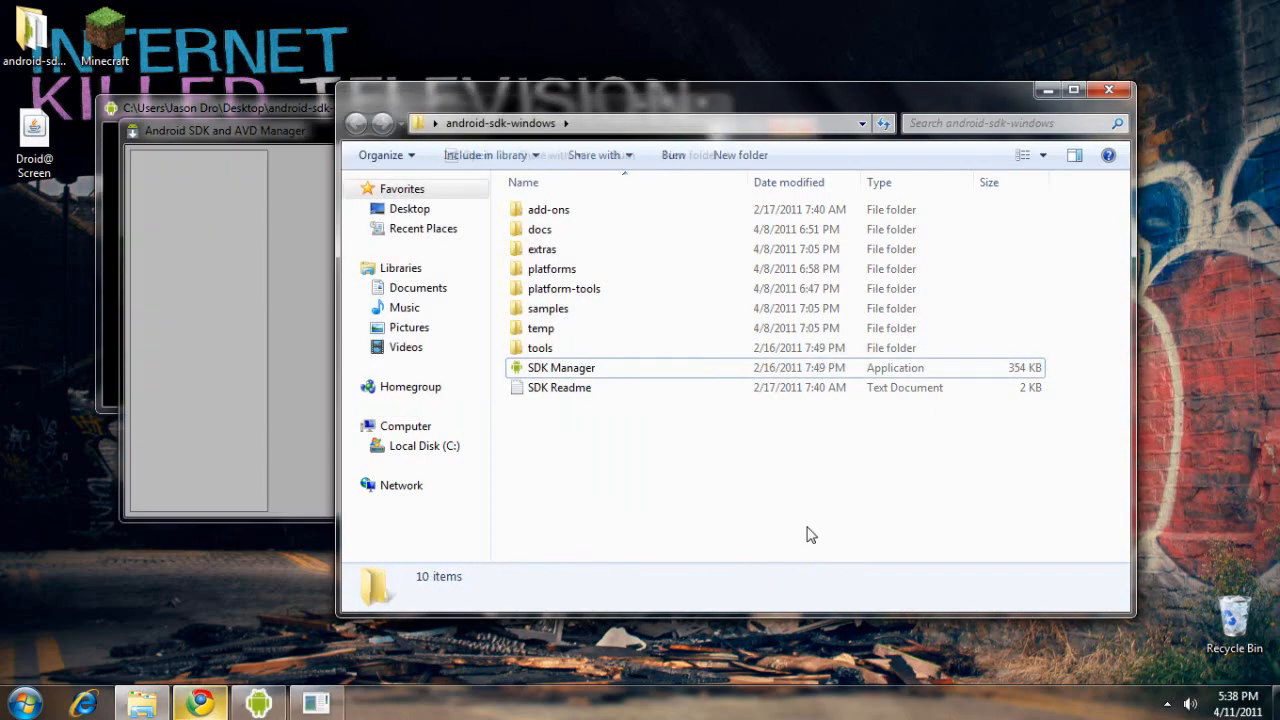
double_click(560, 368)
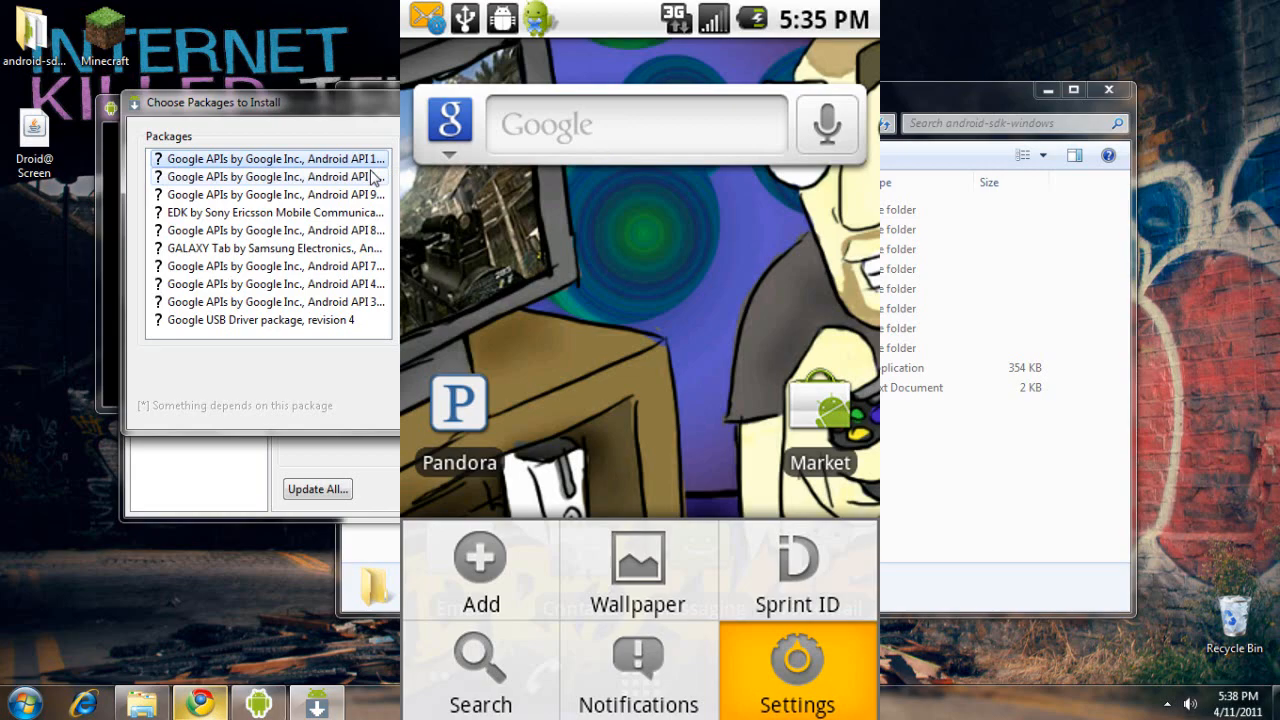
Read the Google APIs package description, cancel the package installs and close the manager.
click(796, 670)
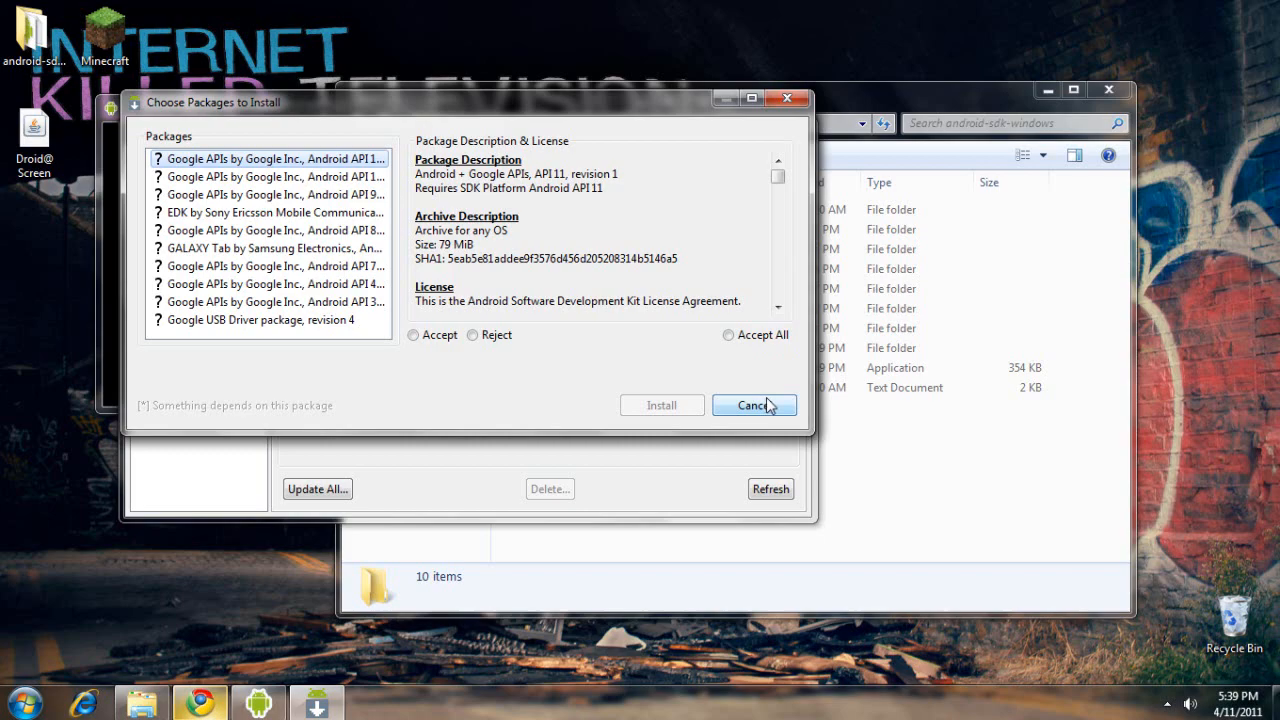
mouse_move(756, 404)
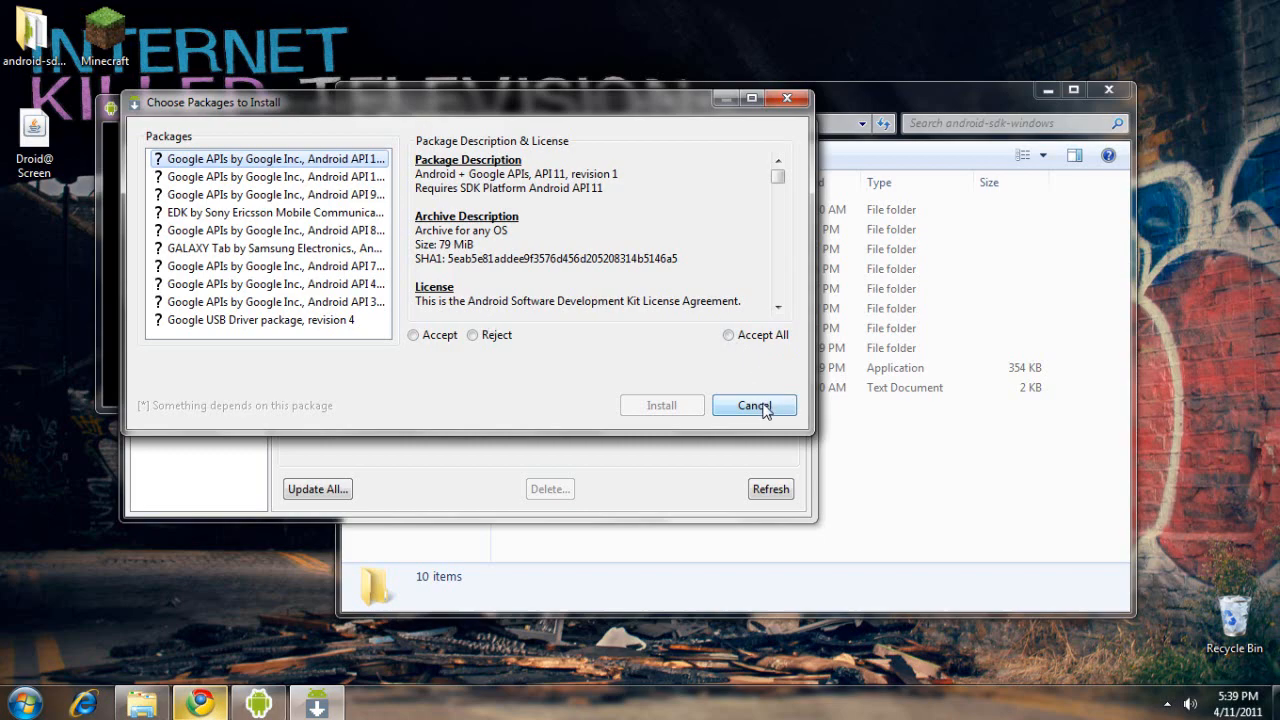
click(754, 404)
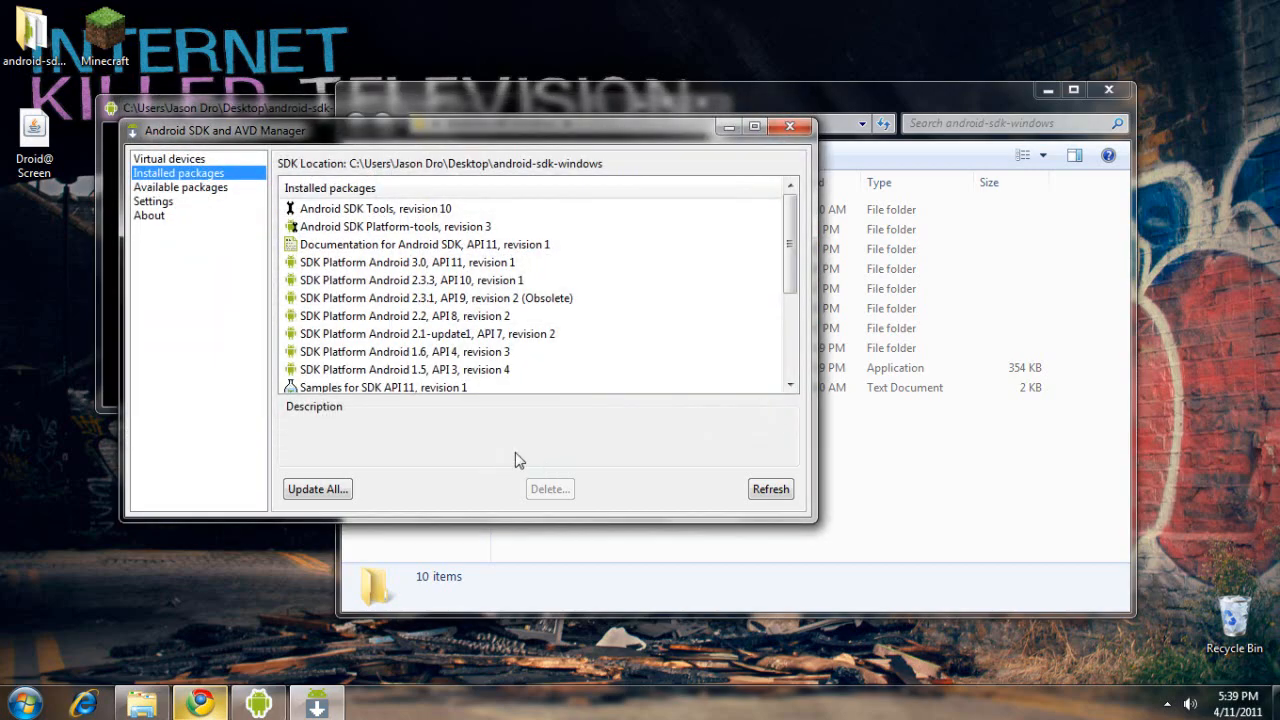
mouse_move(788, 126)
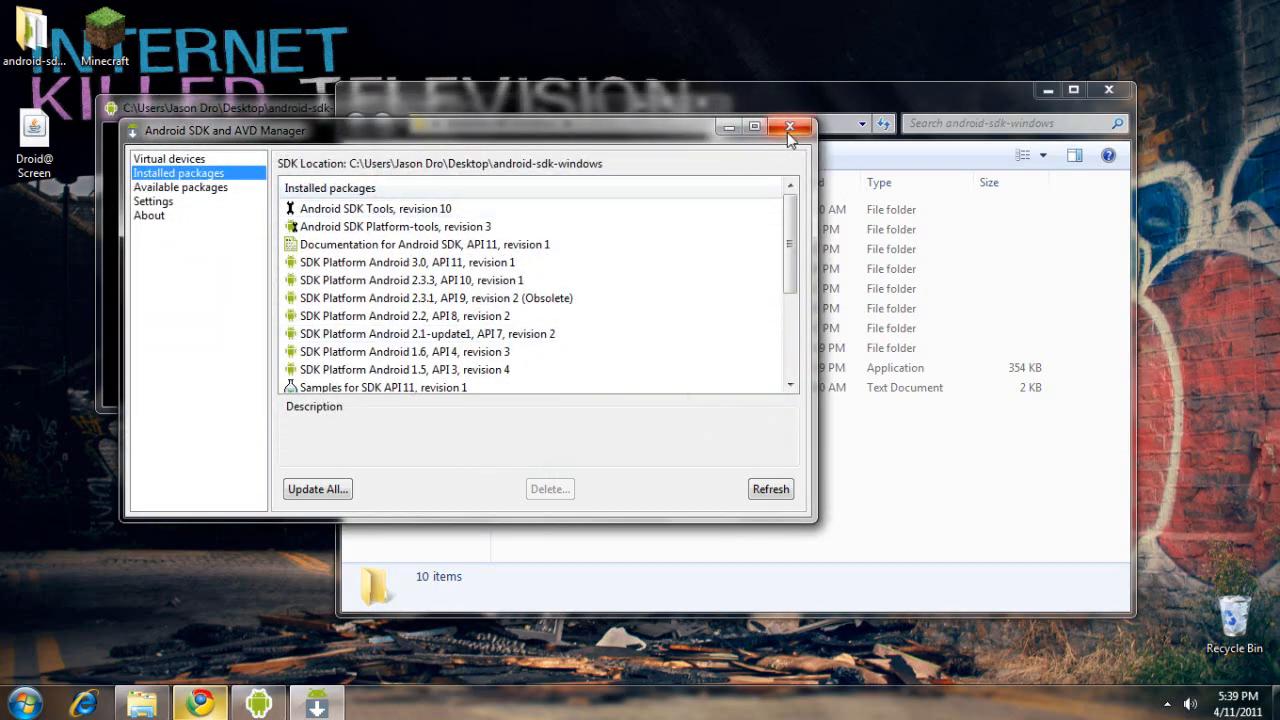
click(790, 126)
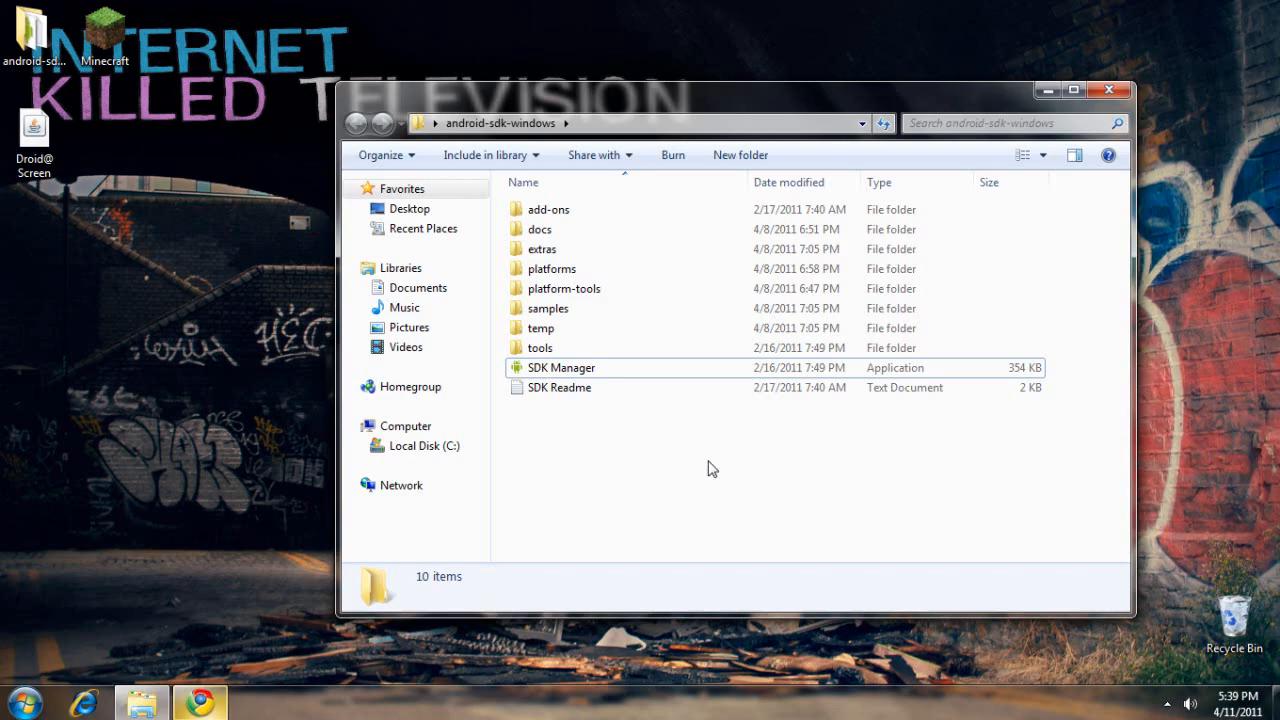
mouse_move(692, 468)
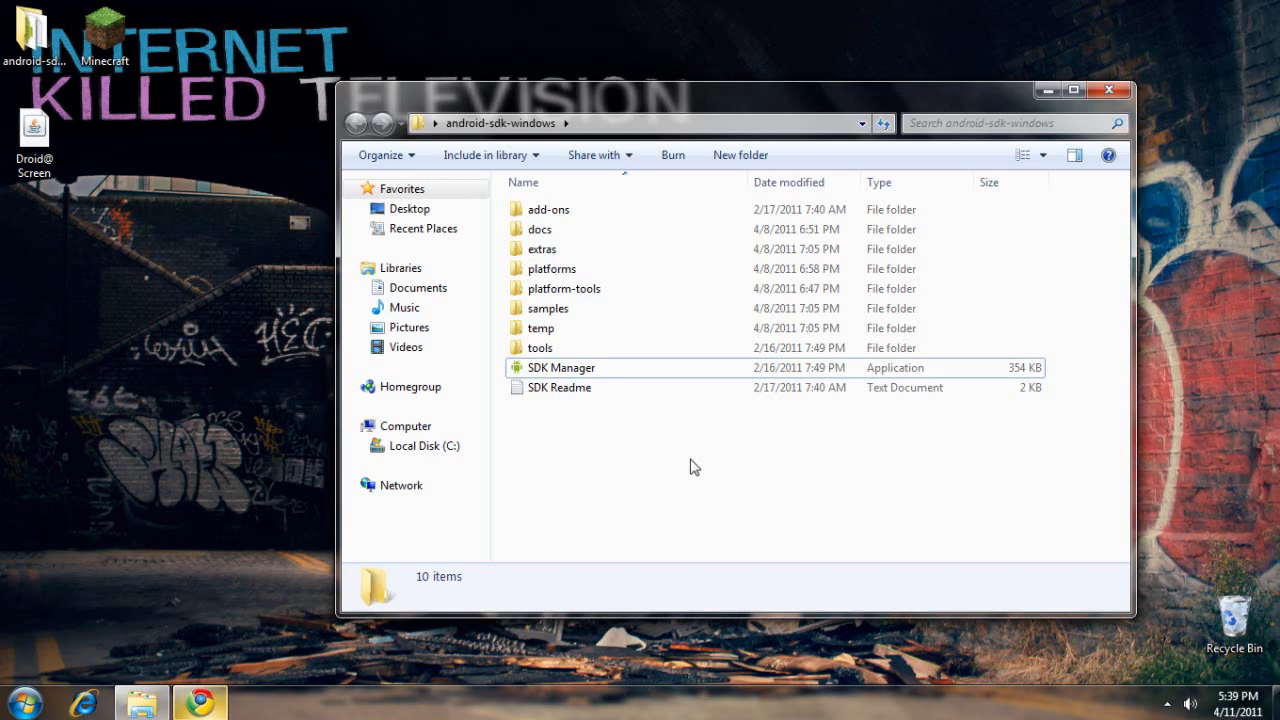
mouse_move(444, 158)
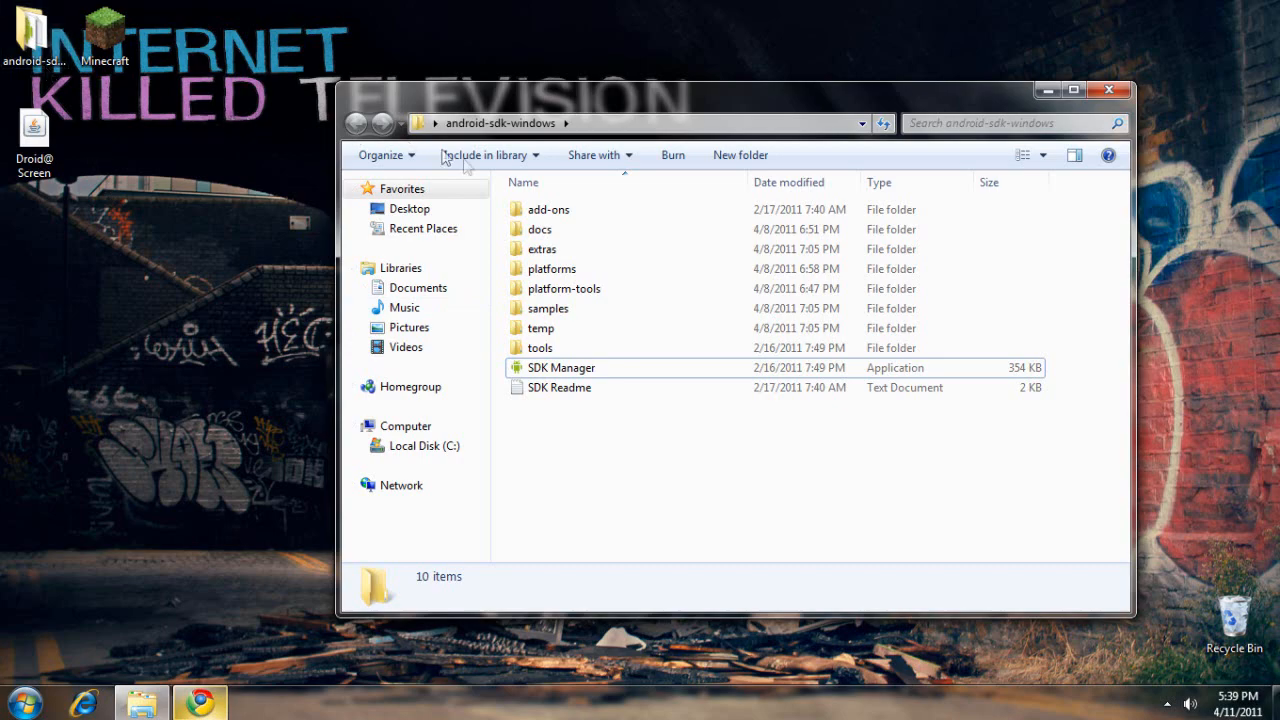
mouse_move(580, 368)
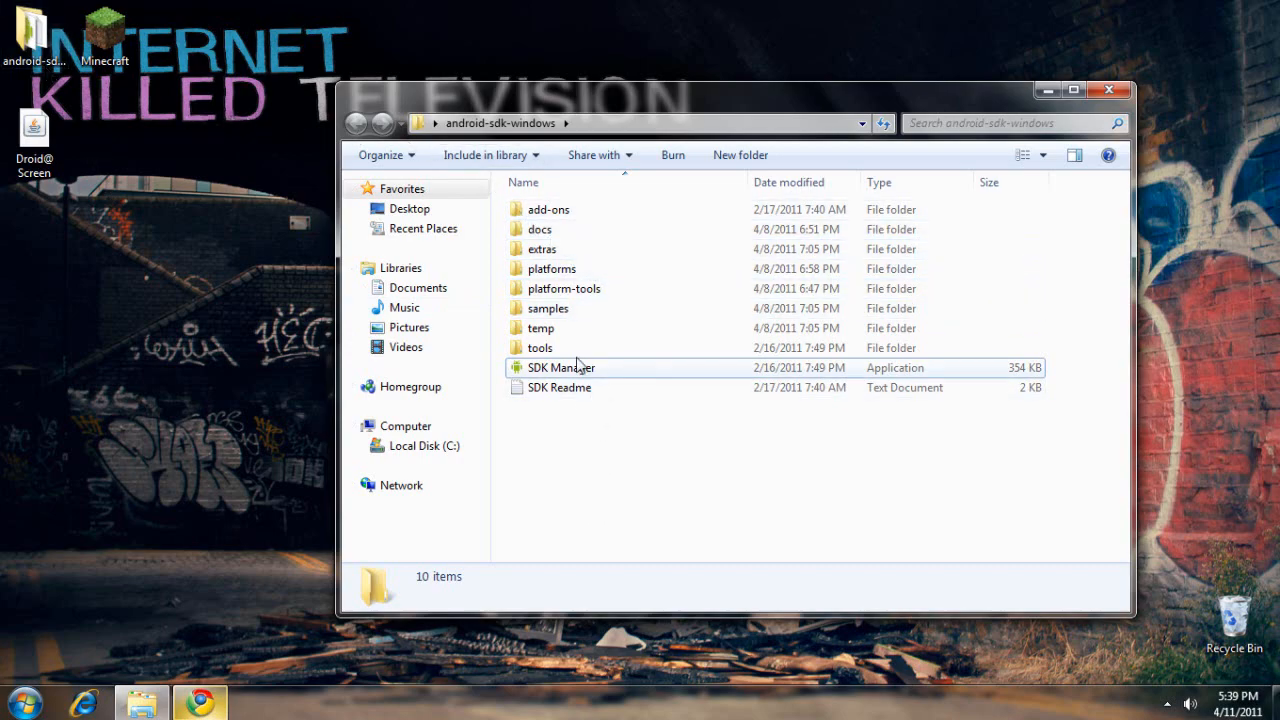
Go into the tools subfolder of android-sdk-windows and pick out the ddms batch file.
double_click(540, 348)
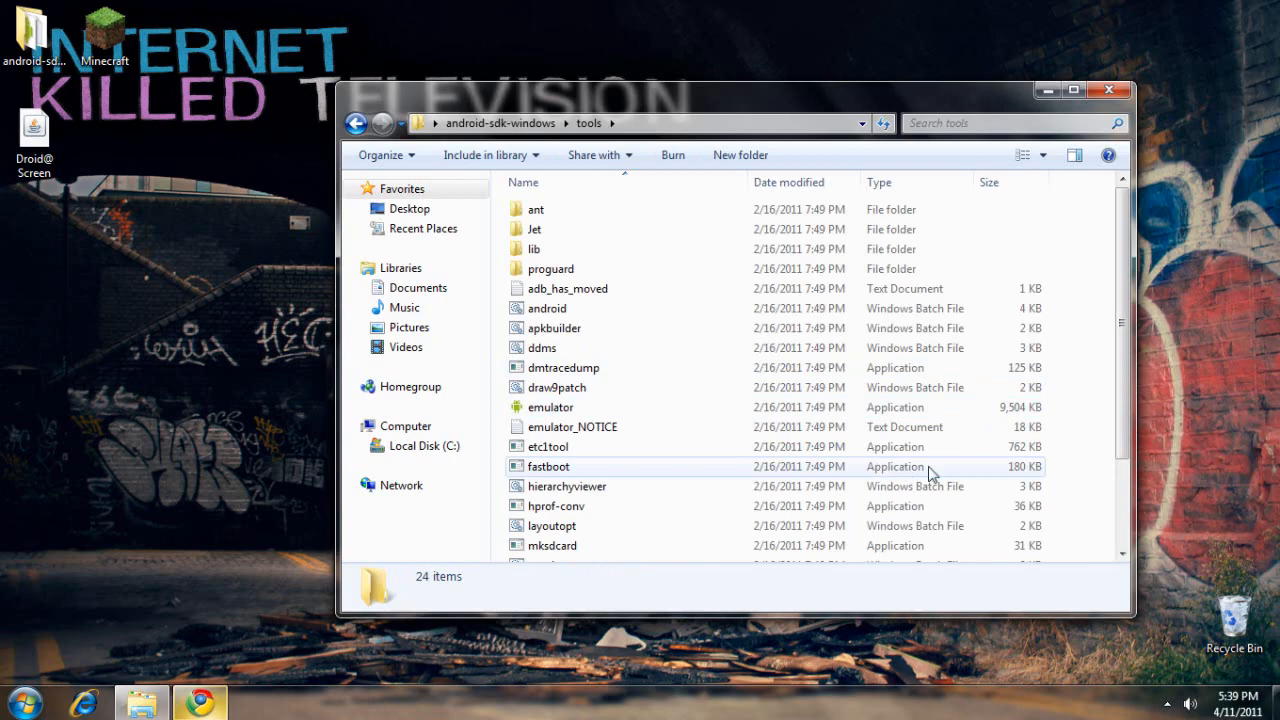
mouse_move(616, 380)
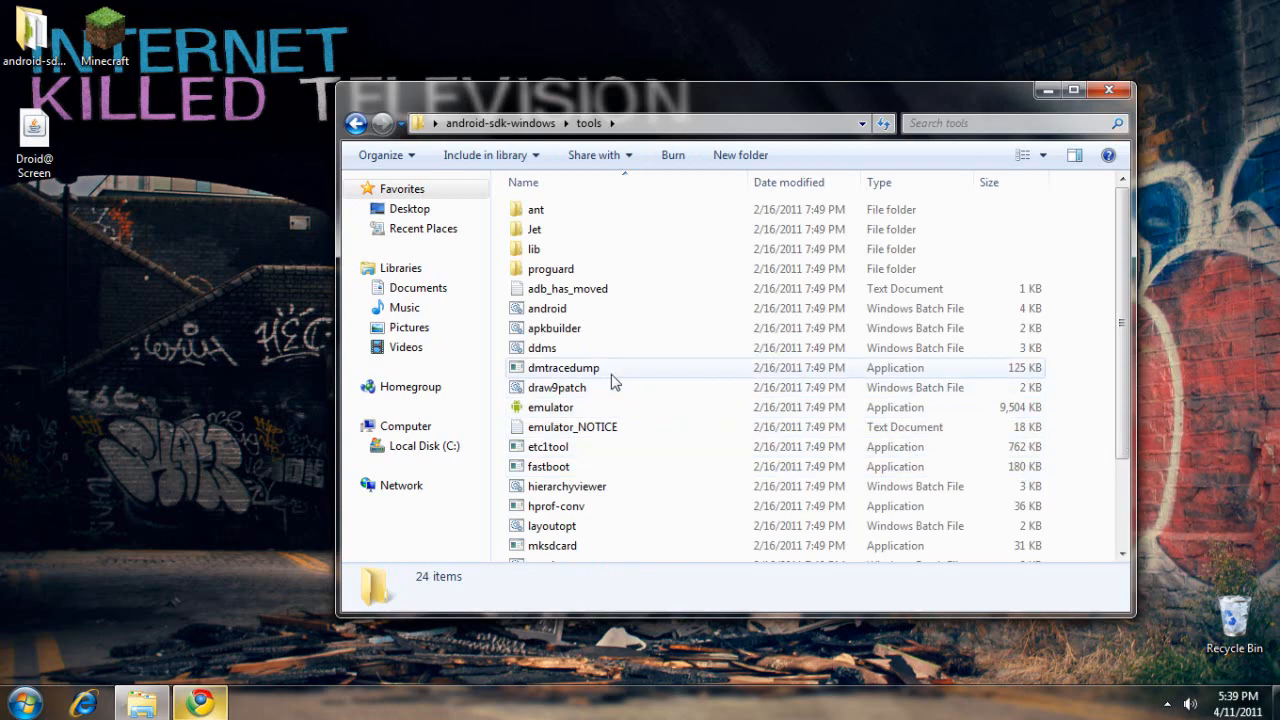
click(542, 348)
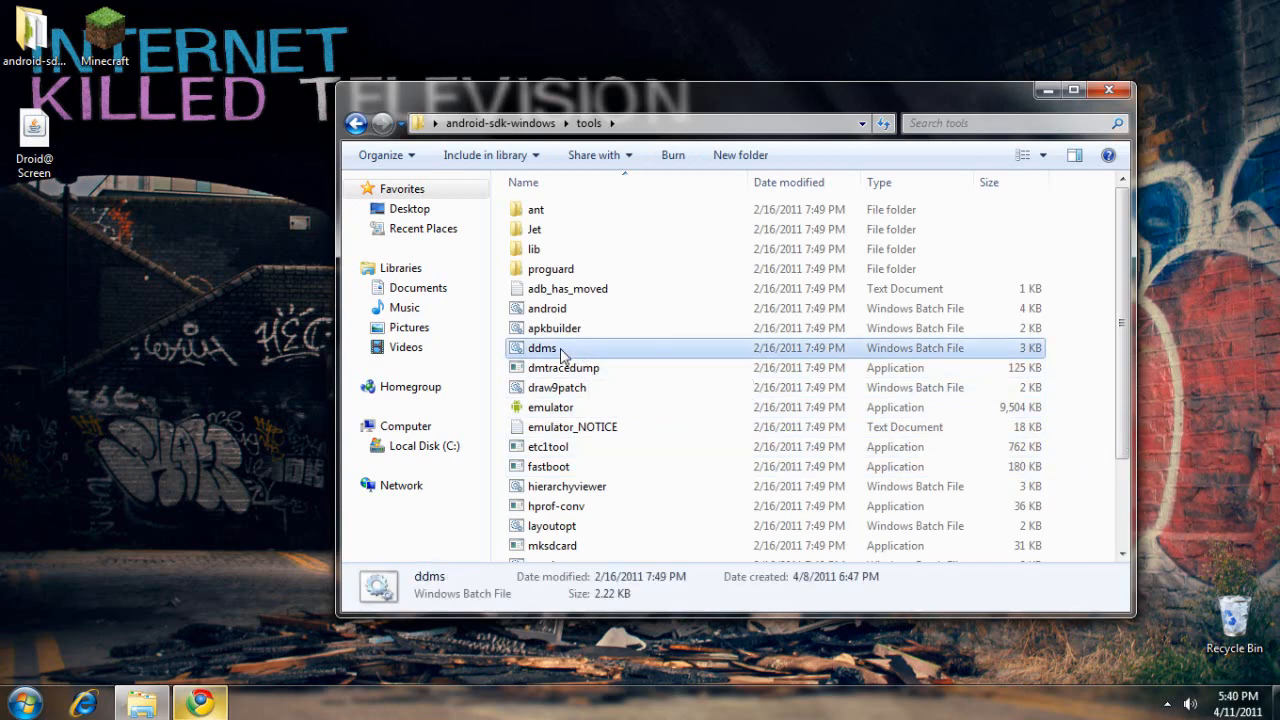
Run ddms so the phone shows online, then bring up the Device menu commands.
double_click(542, 348)
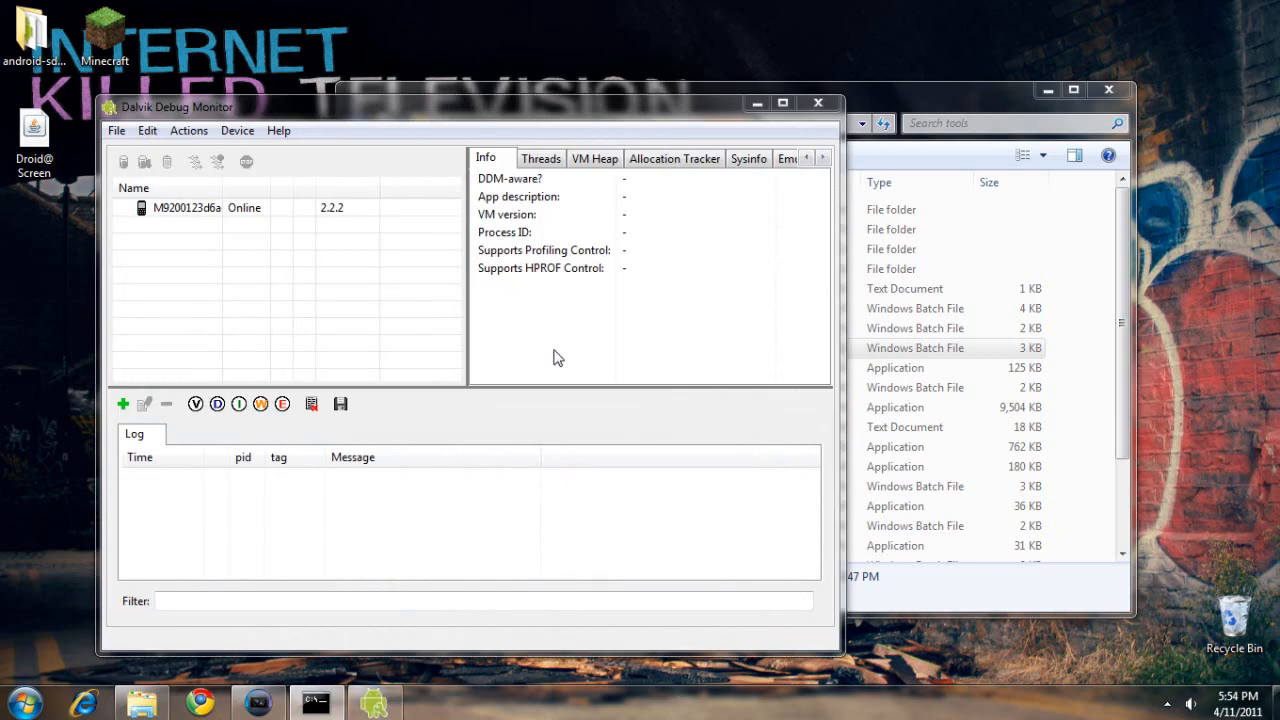
mouse_move(404, 268)
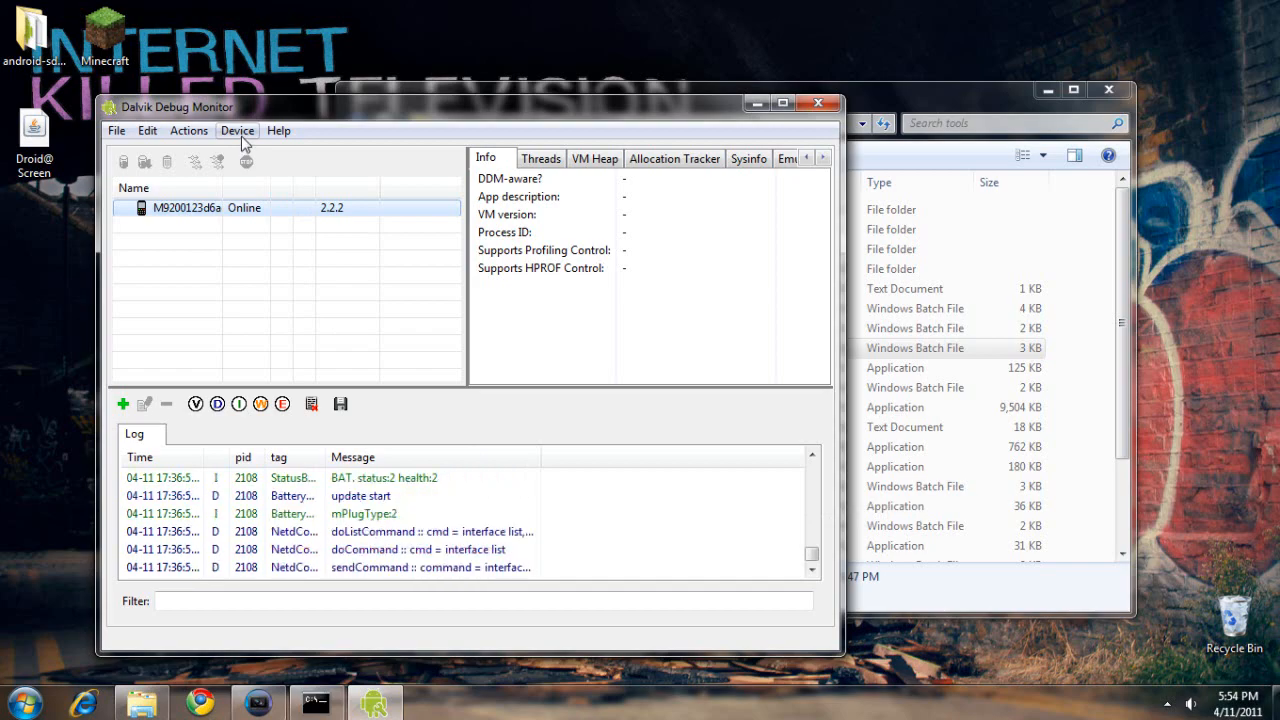
click(236, 130)
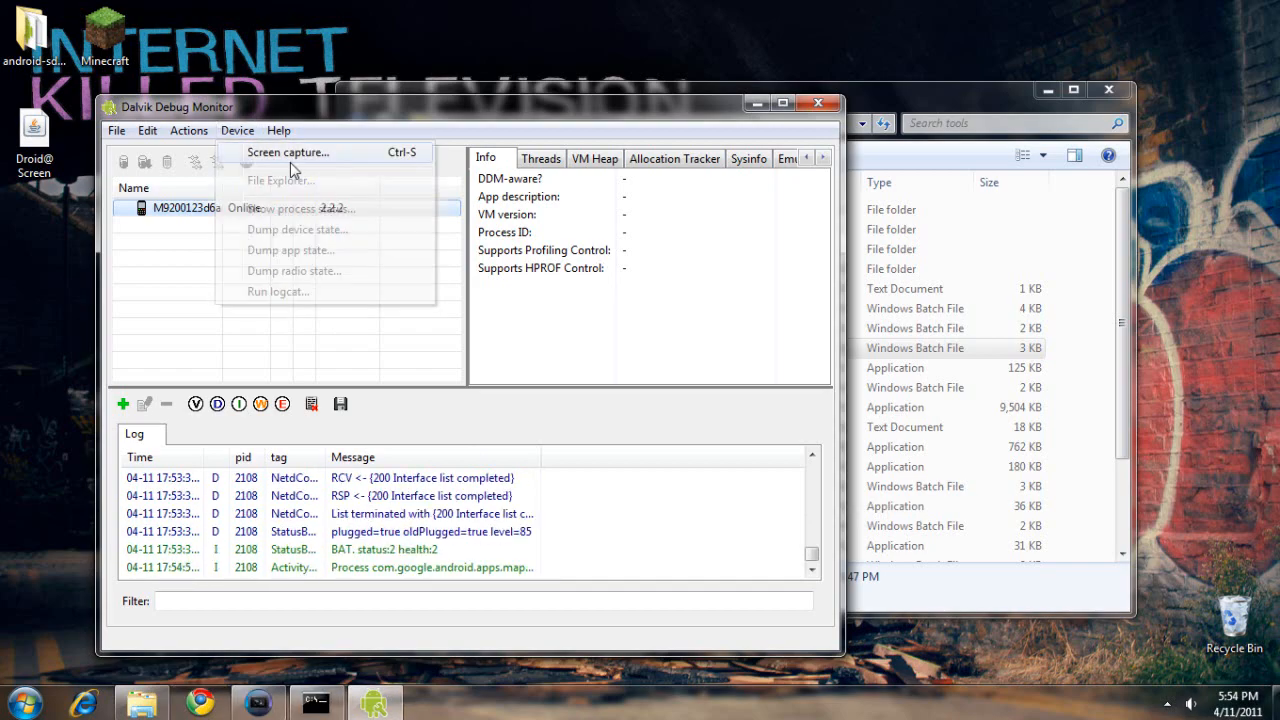
Start Screen capture and refresh it to show the phone's current app drawer.
click(288, 152)
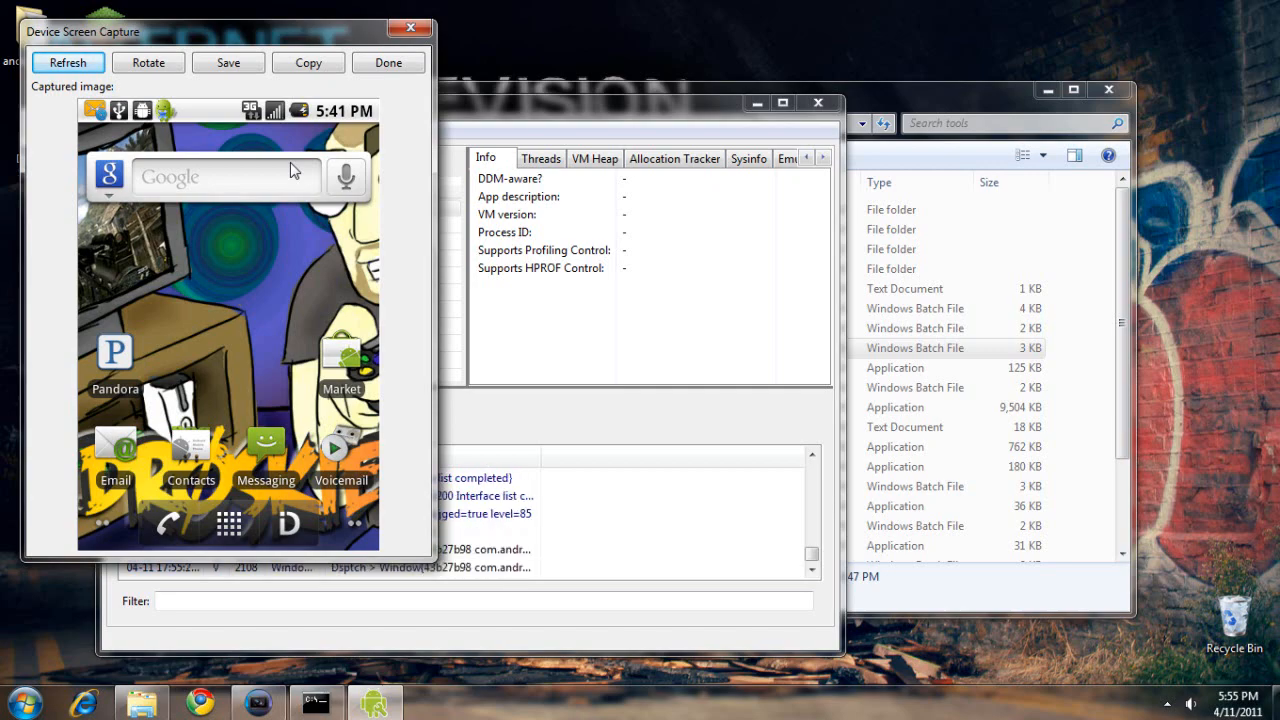
click(68, 62)
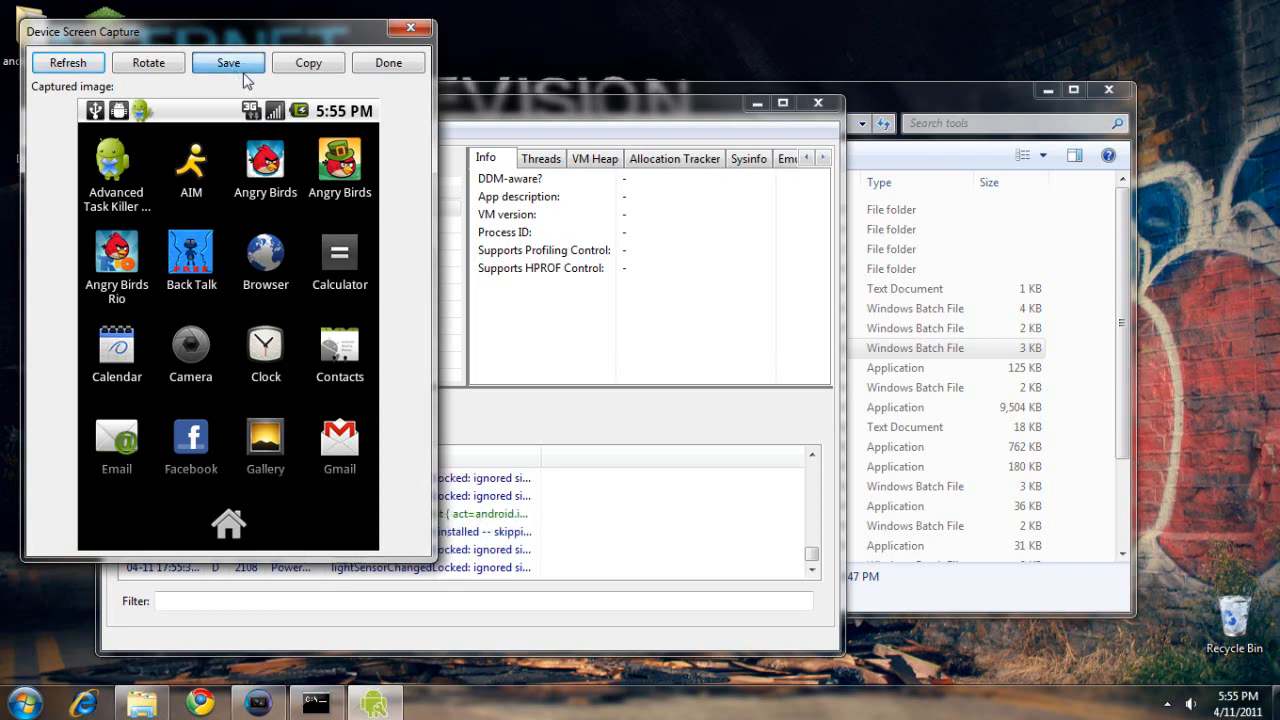
Save the capture to the Desktop as a PNG named device.
click(228, 62)
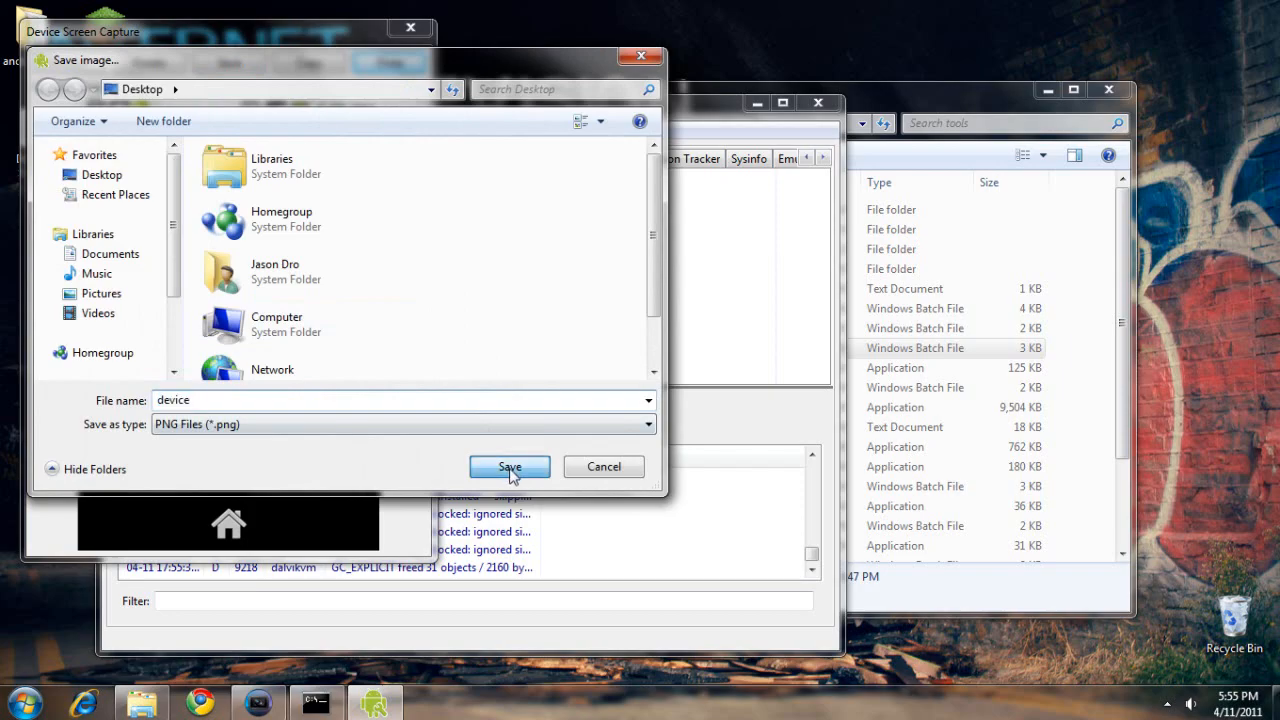
click(510, 468)
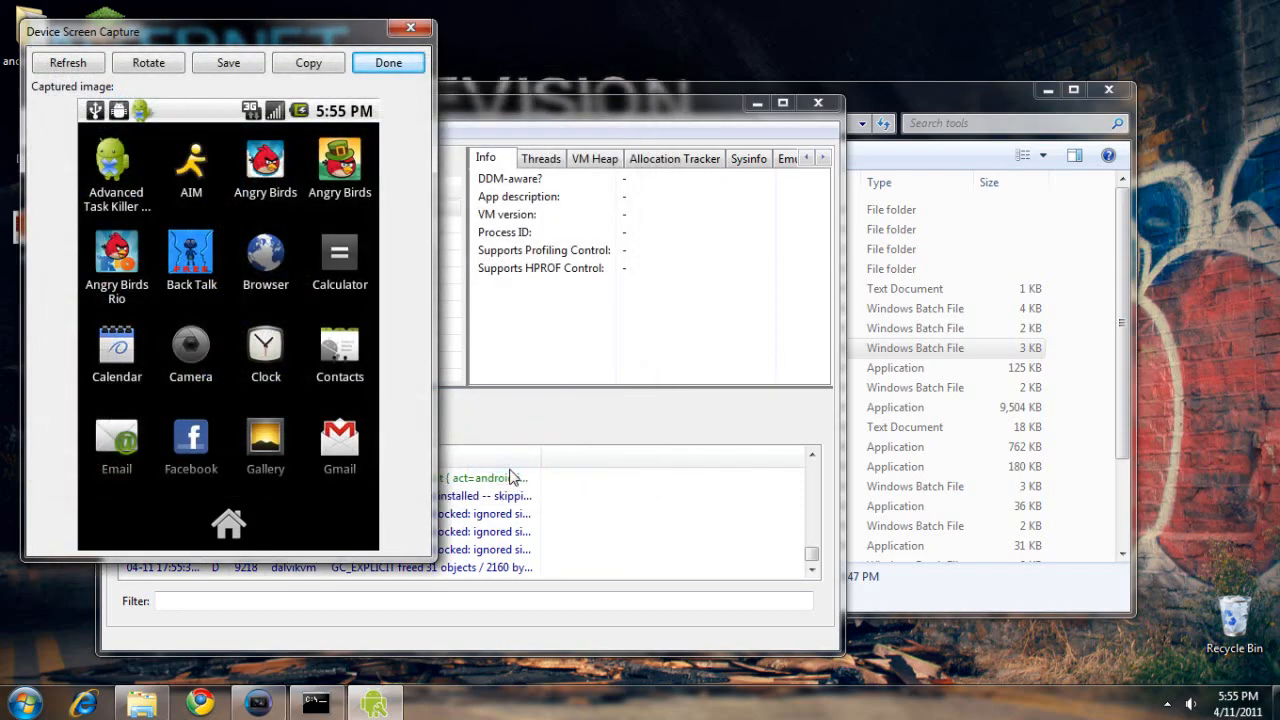